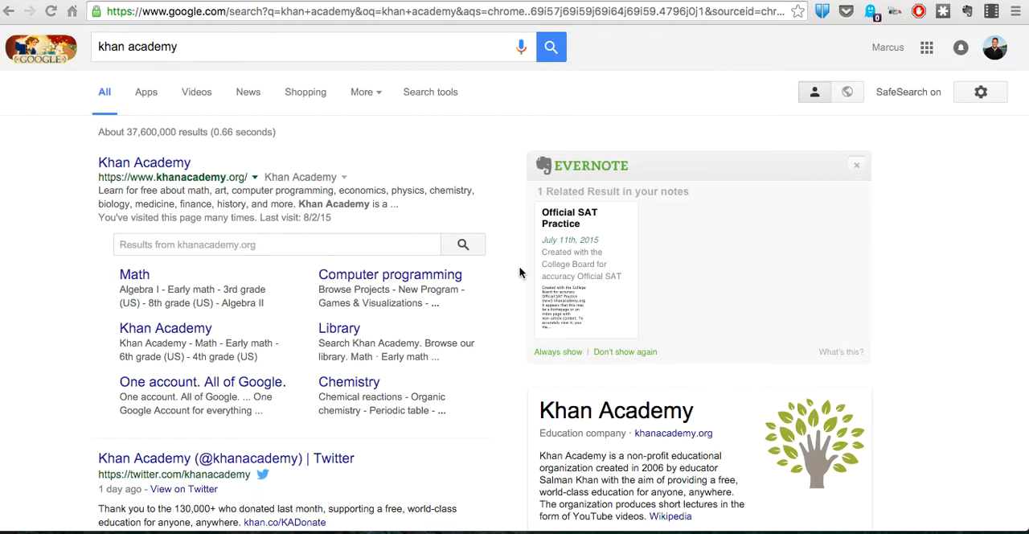
mouse_move(144, 162)
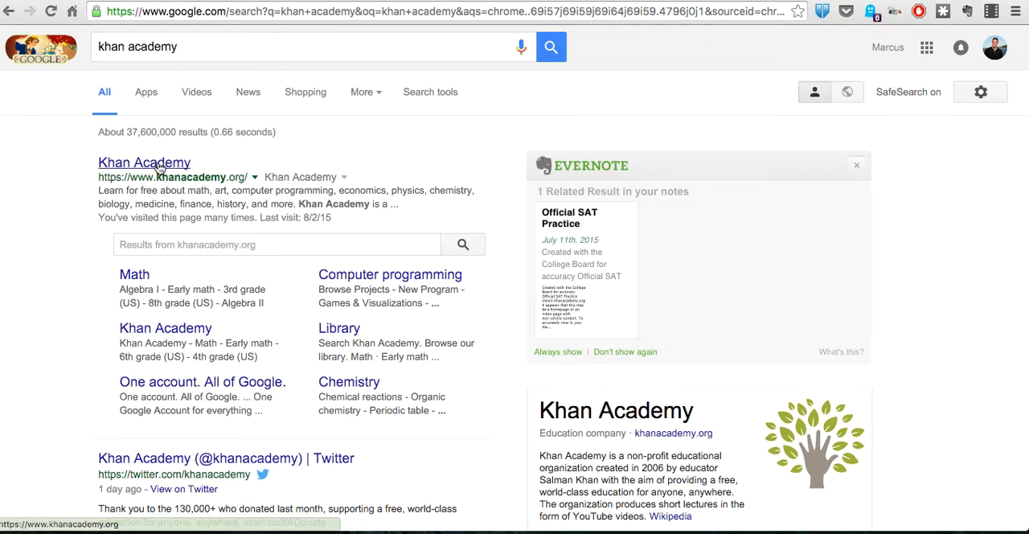
Reach the Official SAT Practice dashboard via Subjects > Test prep > New SAT (starting March 2016)
left_click(144, 163)
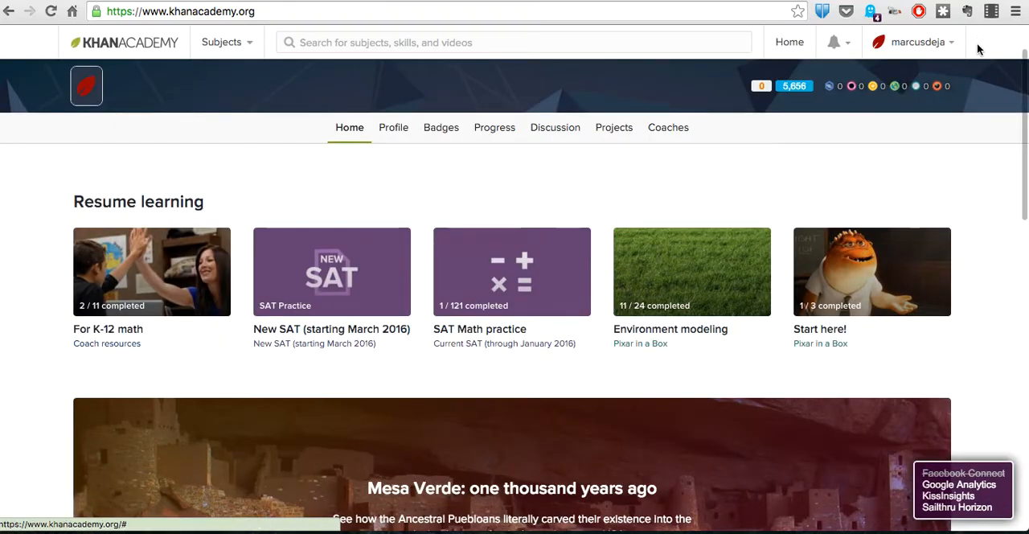
mouse_move(946, 46)
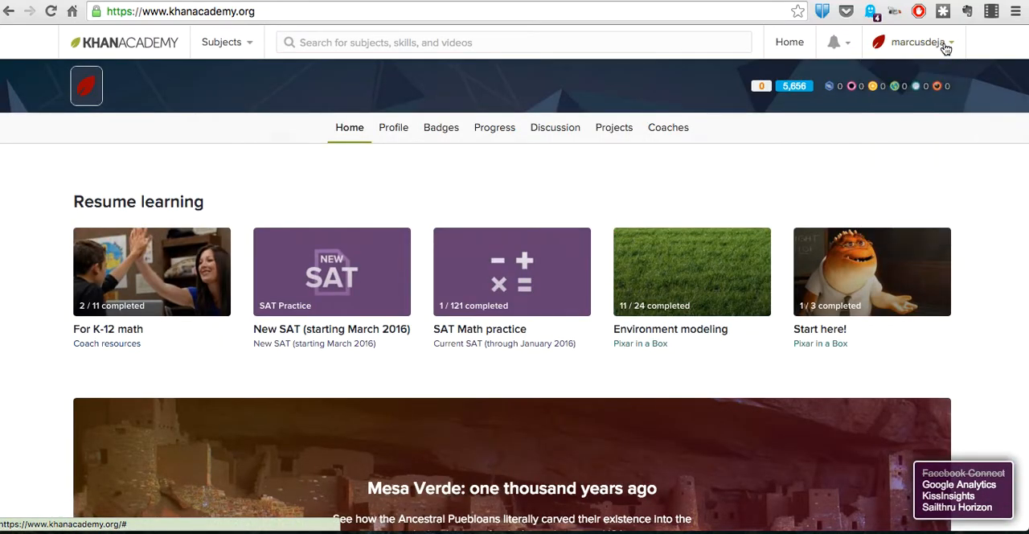
mouse_move(251, 54)
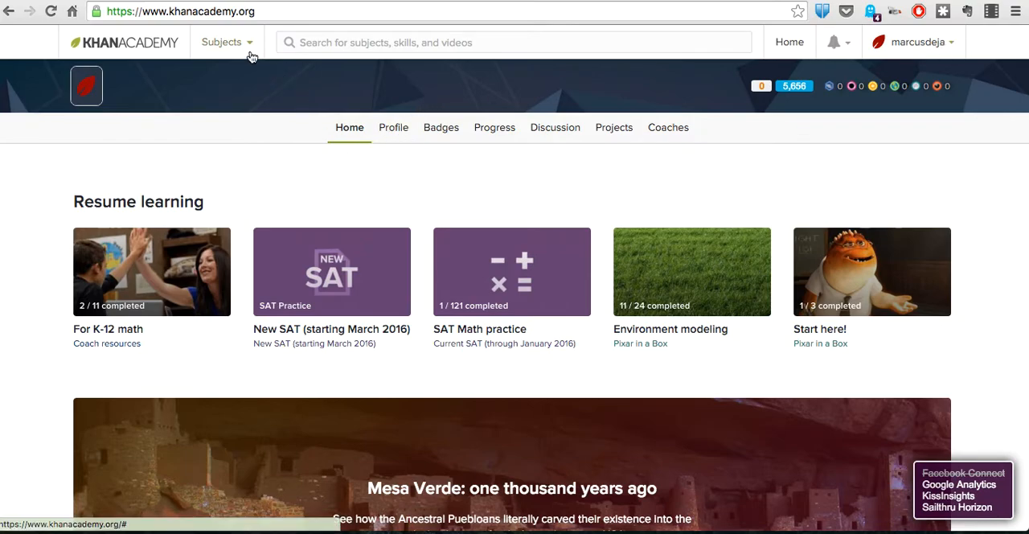
left_click(222, 42)
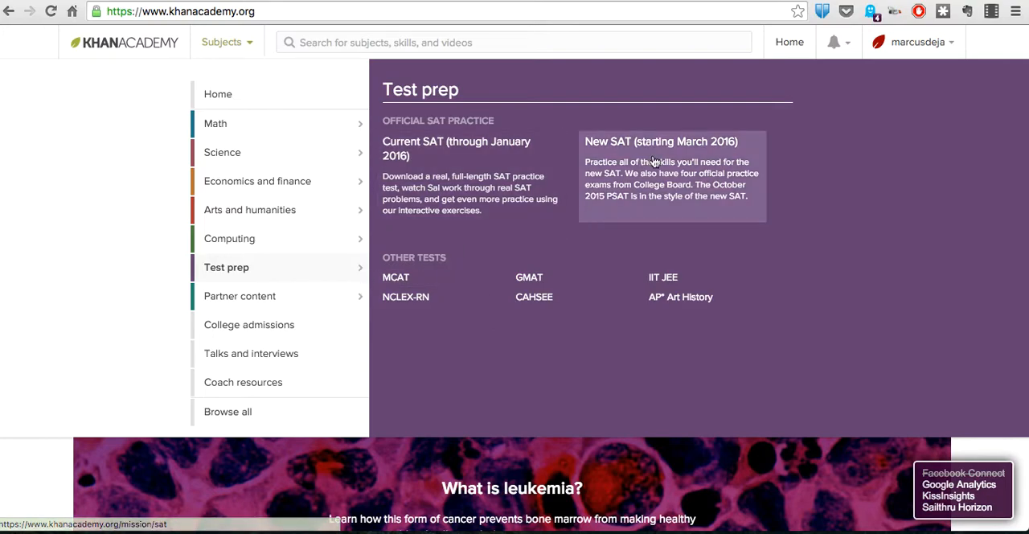
left_click(672, 169)
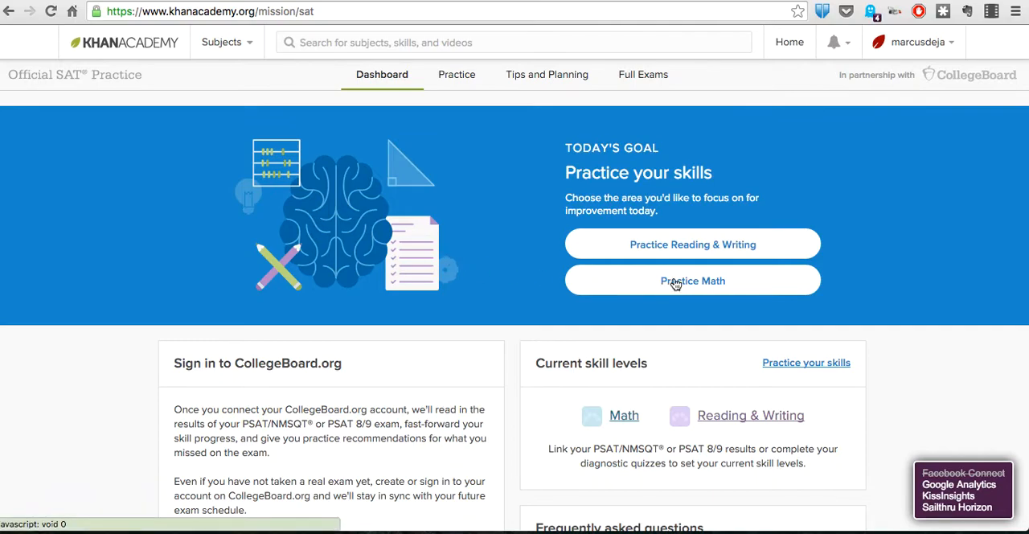
Go to Practice Math to list the four Math diagnostic quizzes
left_click(691, 279)
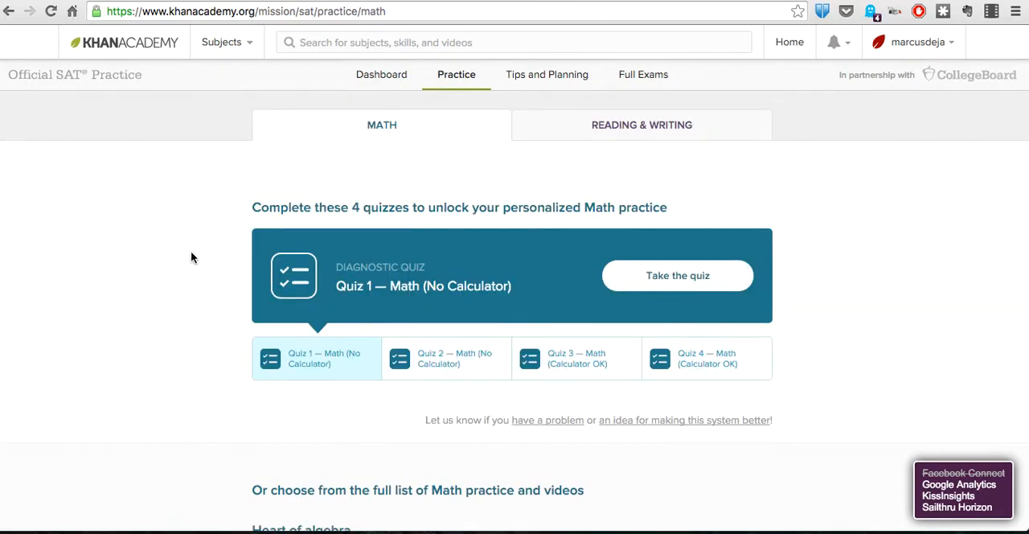
mouse_move(306, 244)
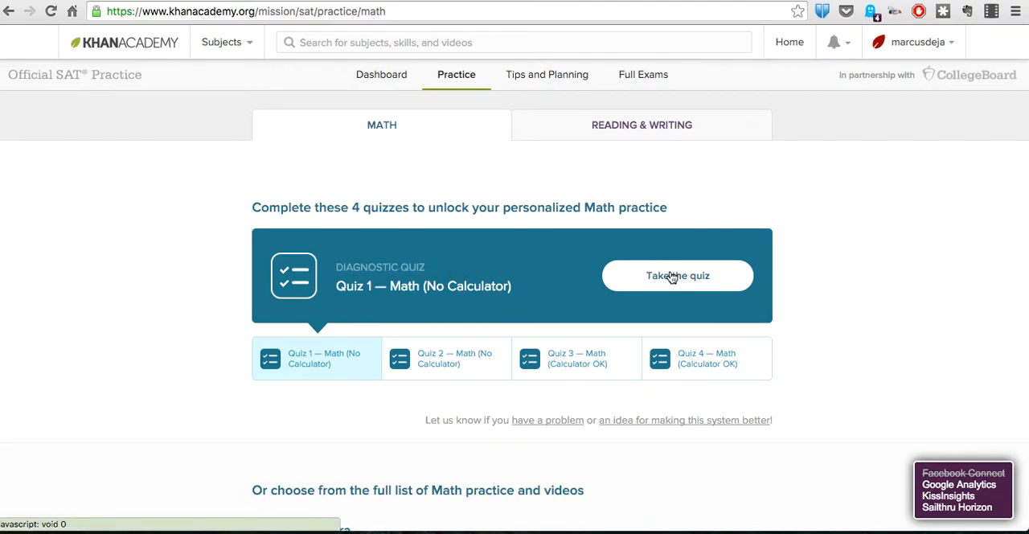
Take Quiz 1 — Math (No Calculator) and highlight its starting skill level explanations
left_click(679, 275)
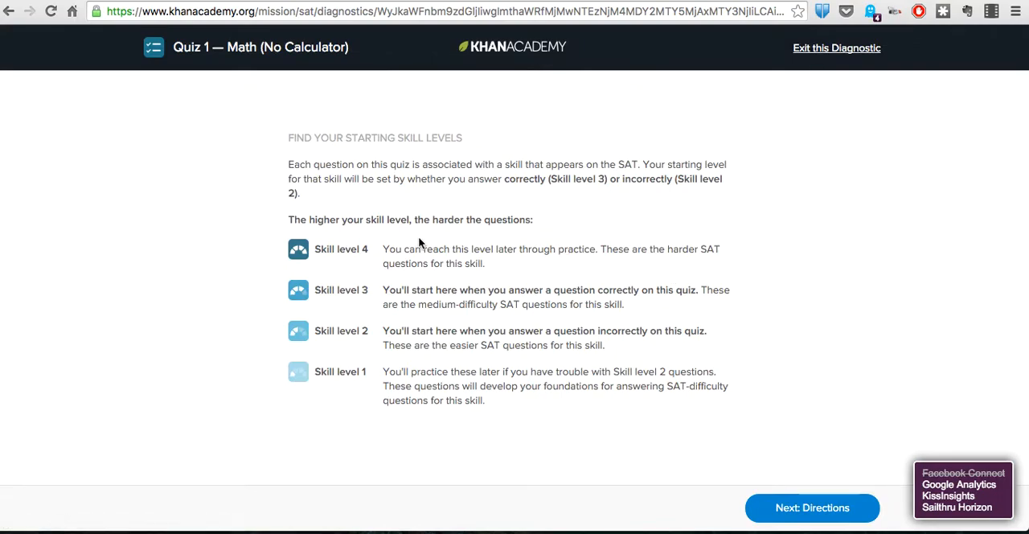
left_click_drag(322, 218, 582, 394)
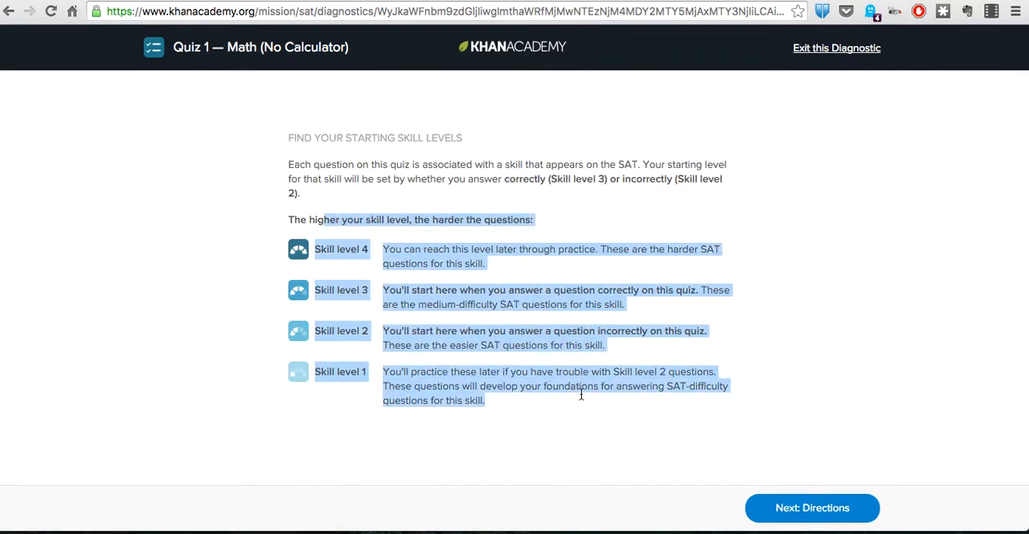
mouse_move(801, 341)
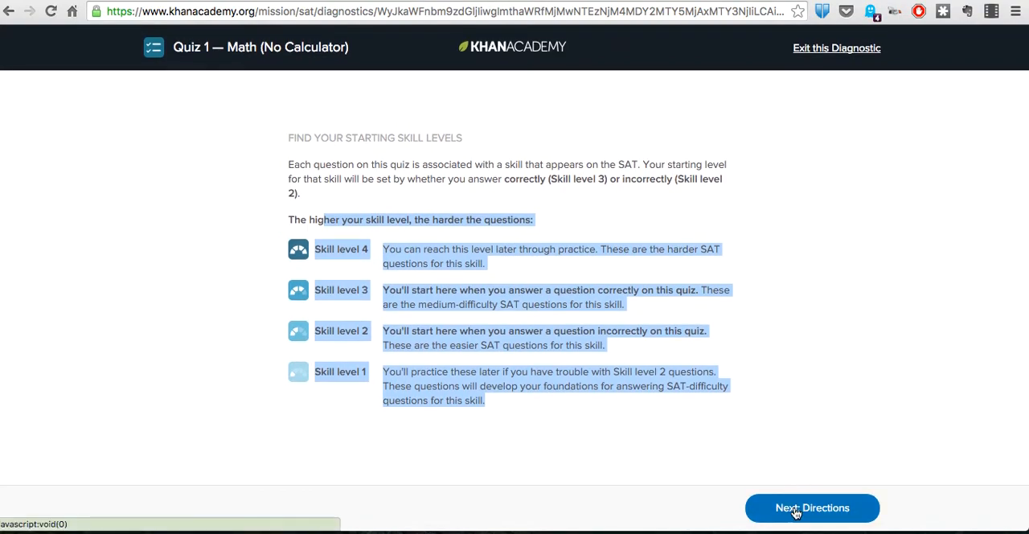
mouse_move(823, 58)
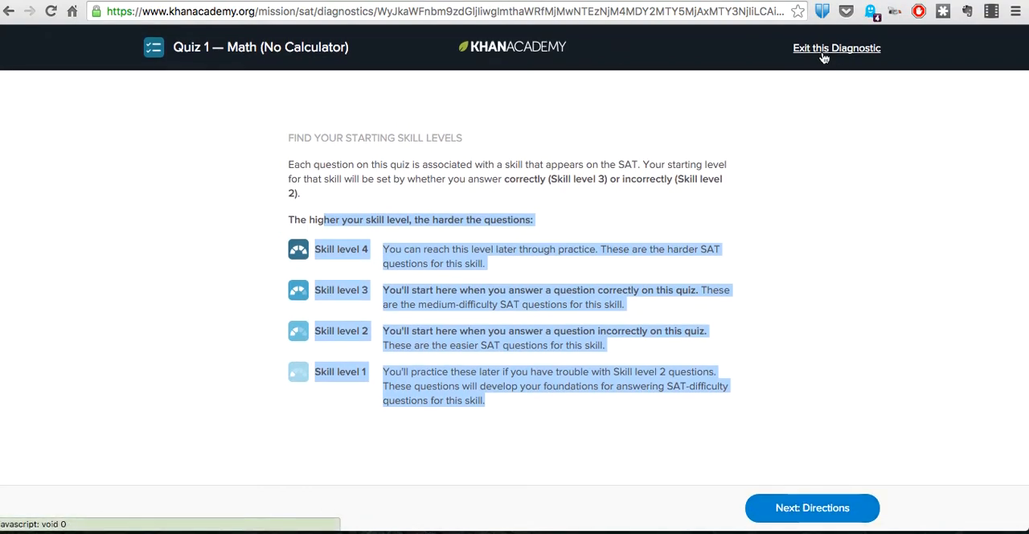
Exit the Quiz 1 diagnostic back to the Math practice page with its four quizzes
left_click(836, 48)
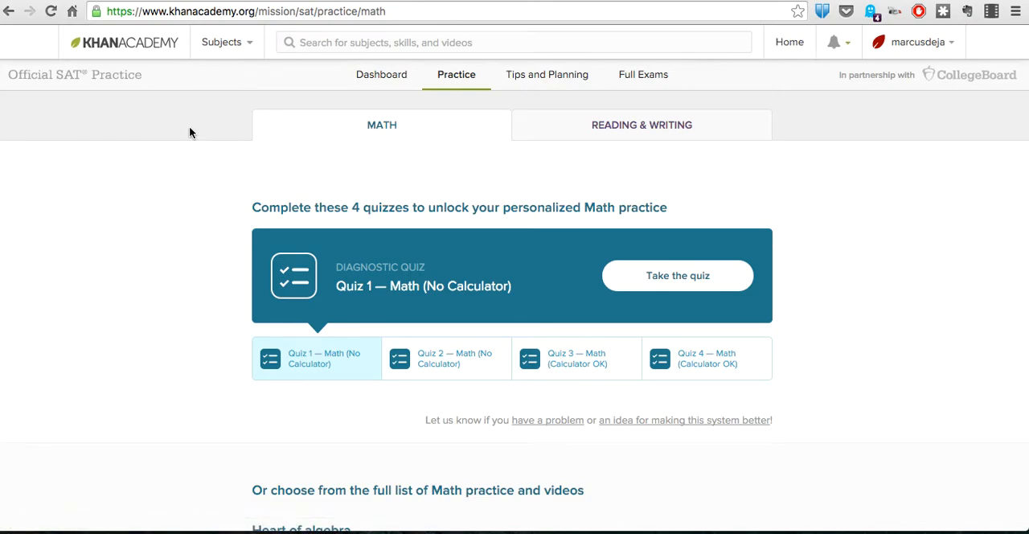
mouse_move(222, 42)
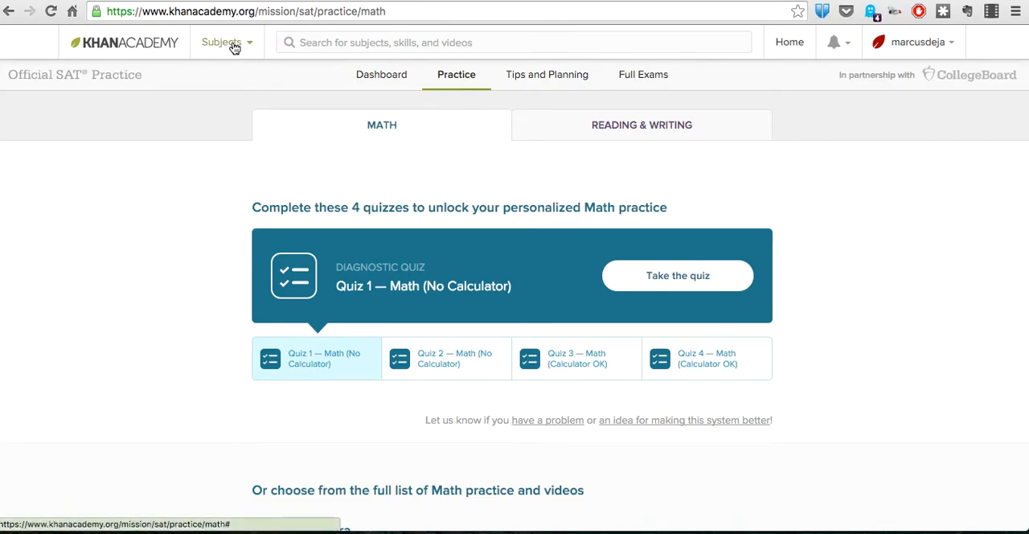
left_click(222, 42)
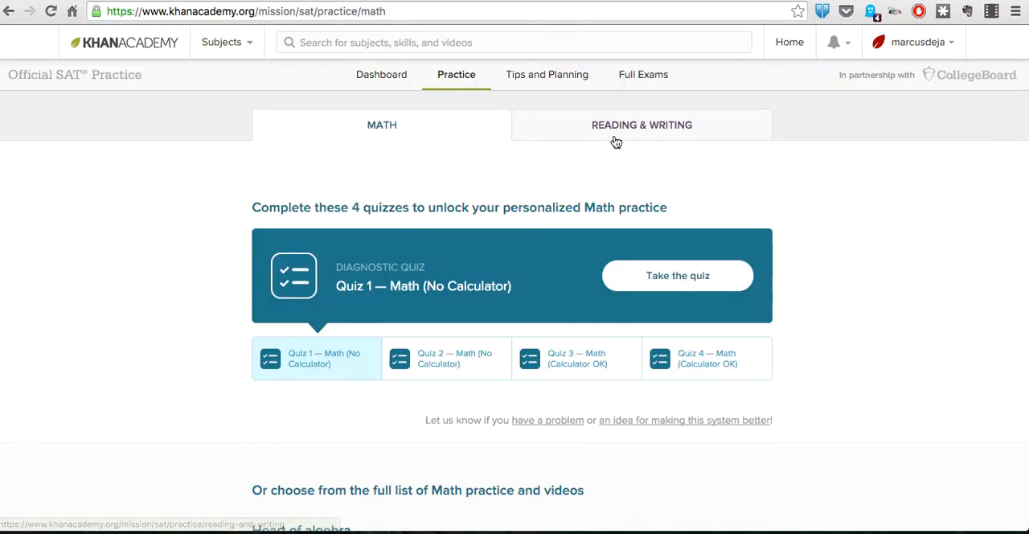
mouse_move(634, 132)
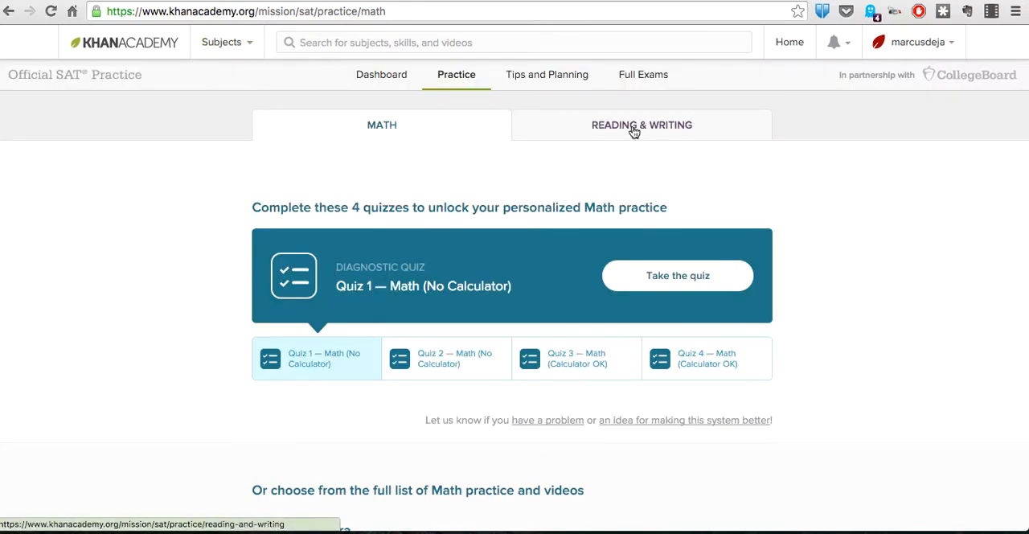
On Reading & Writing, preview Quiz 2 — Reading and Quiz 3 — Writing, ending on Quiz 1 — Reading
left_click(642, 126)
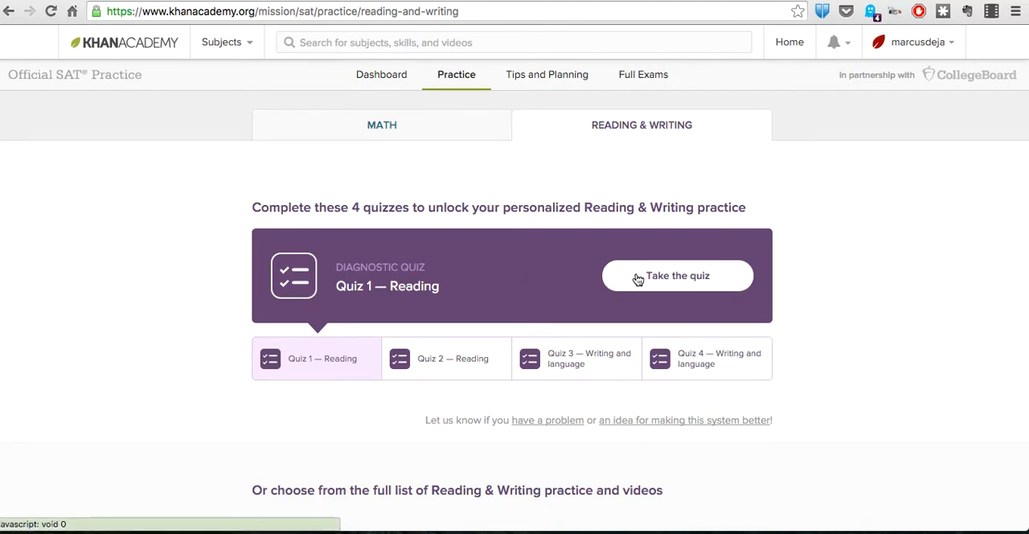
mouse_move(434, 366)
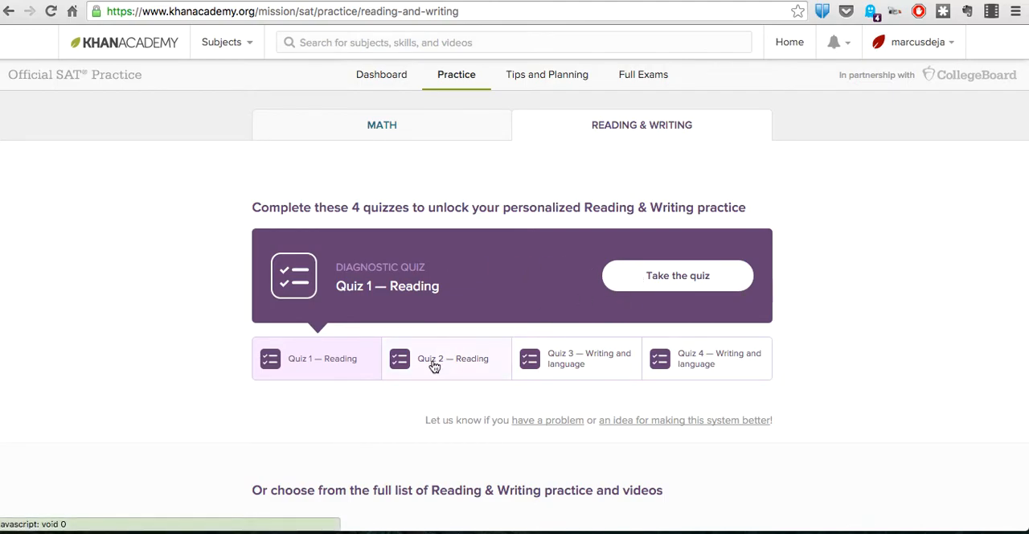
left_click(447, 357)
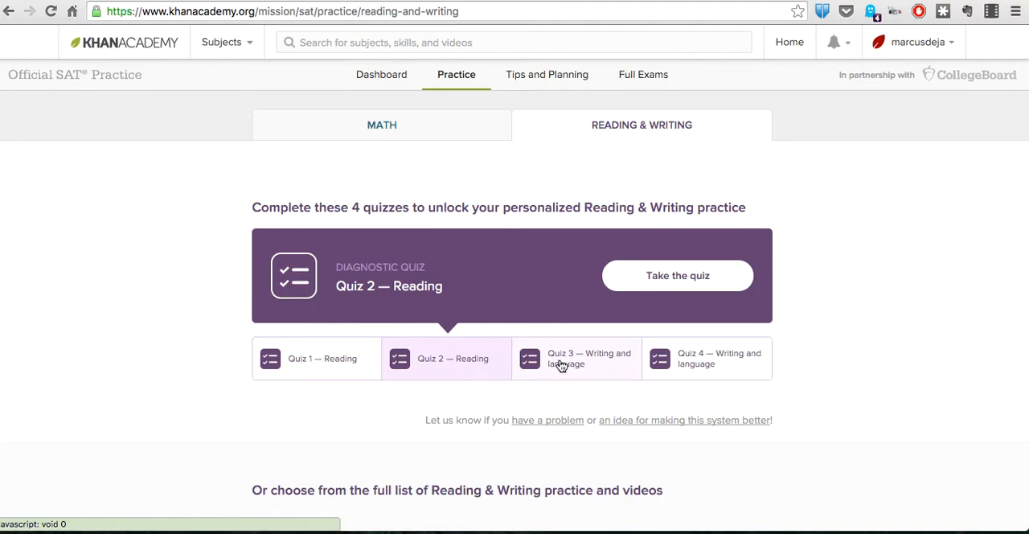
left_click(707, 357)
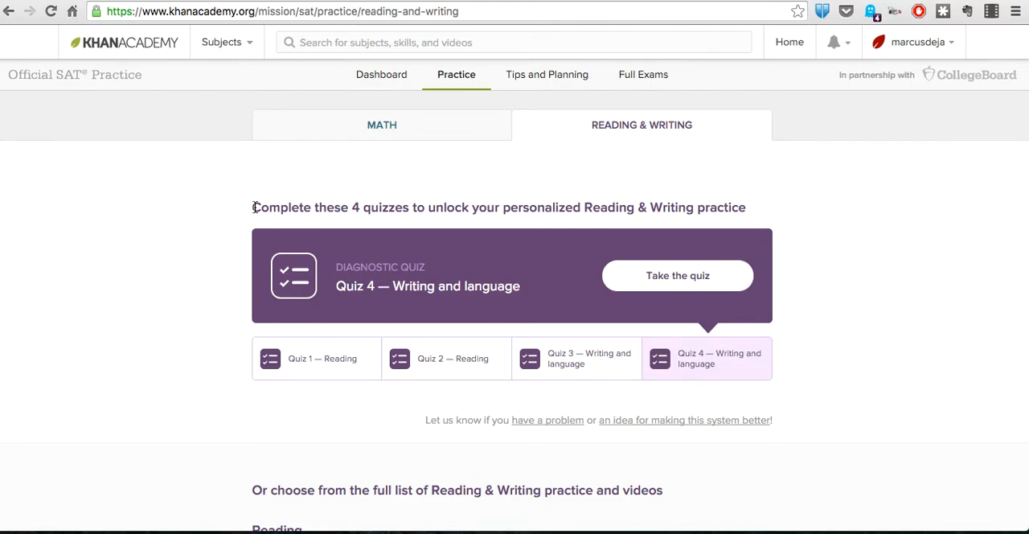
left_click(316, 357)
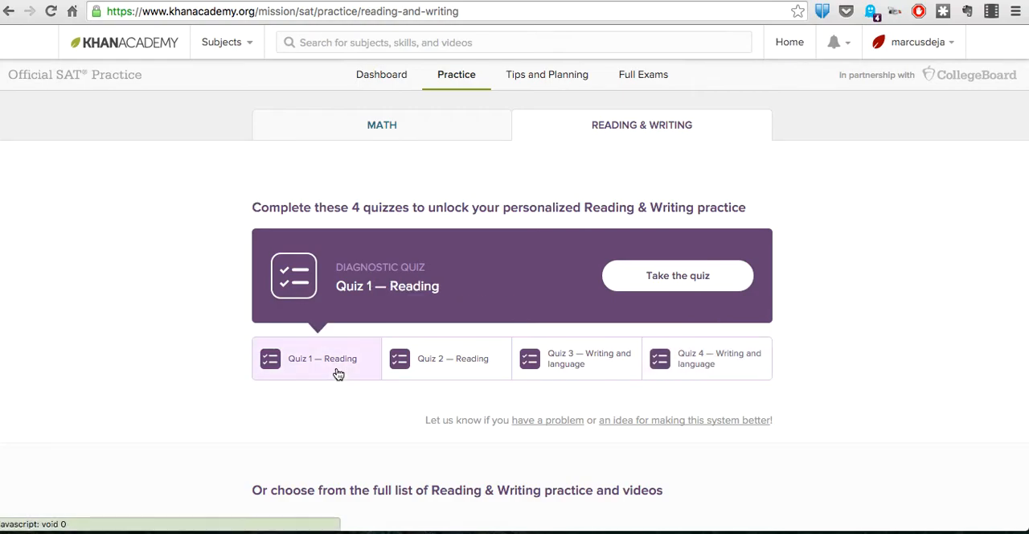
left_click(383, 125)
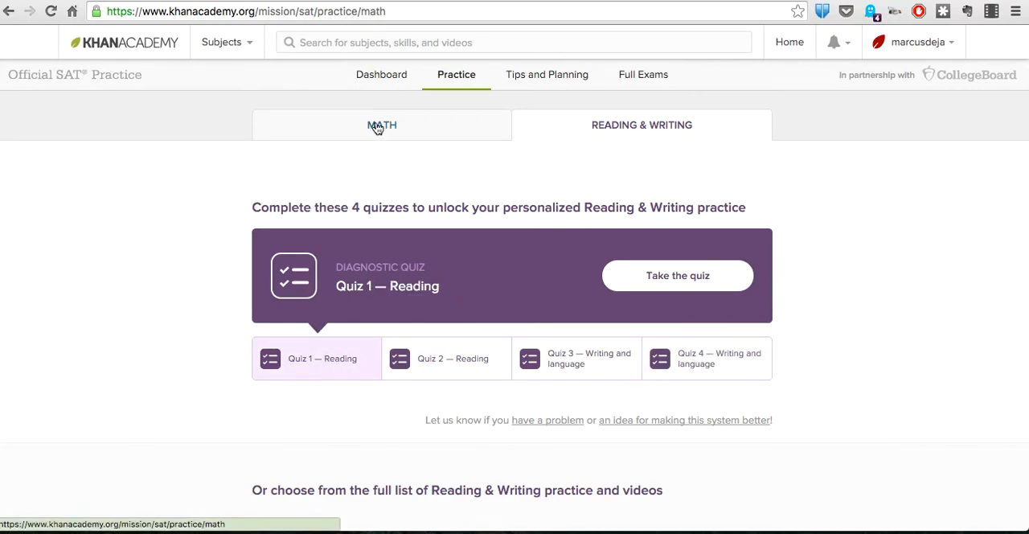
Toggle between the Math and Reading & Writing quiz sets, finishing on Math's four quizzes
left_click(381, 126)
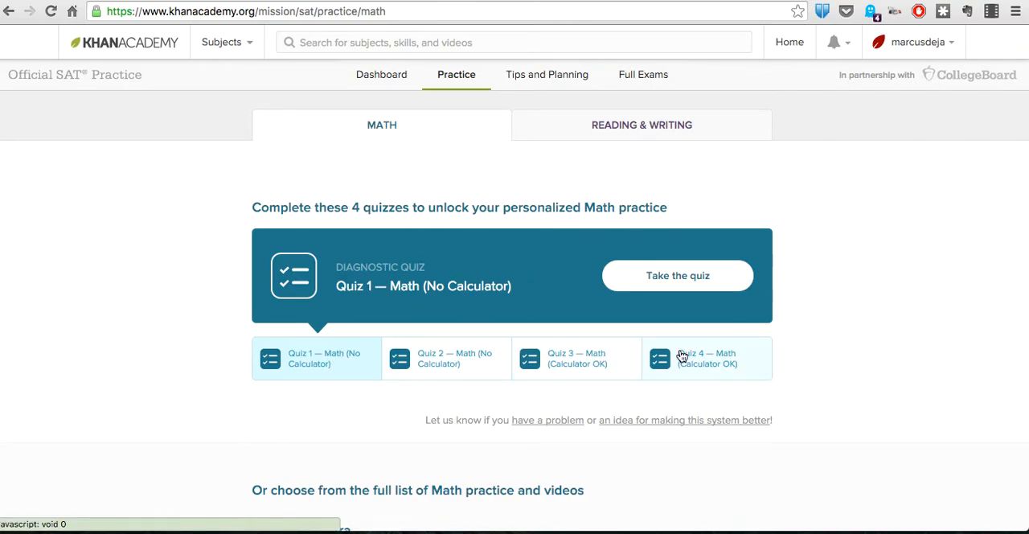
left_click(642, 126)
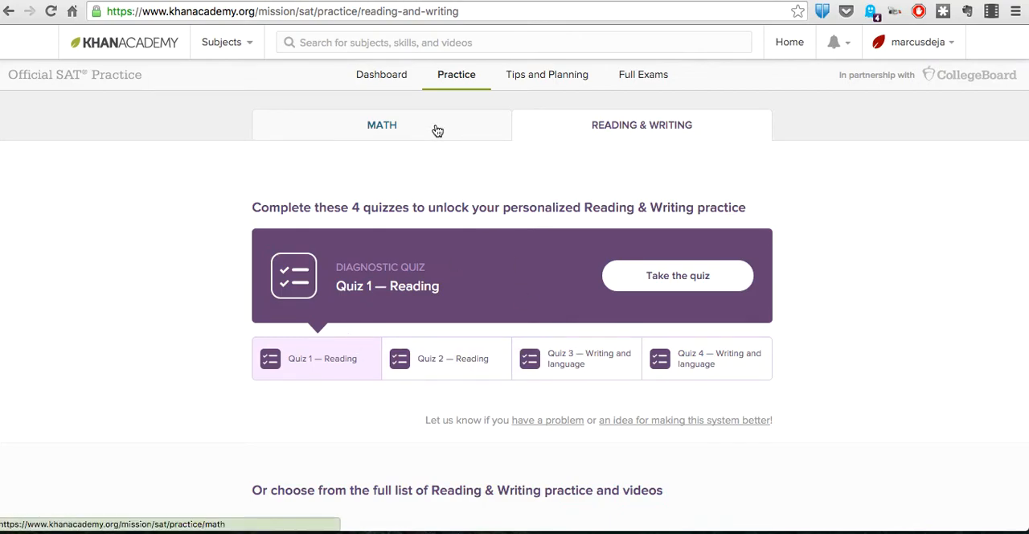
left_click(383, 125)
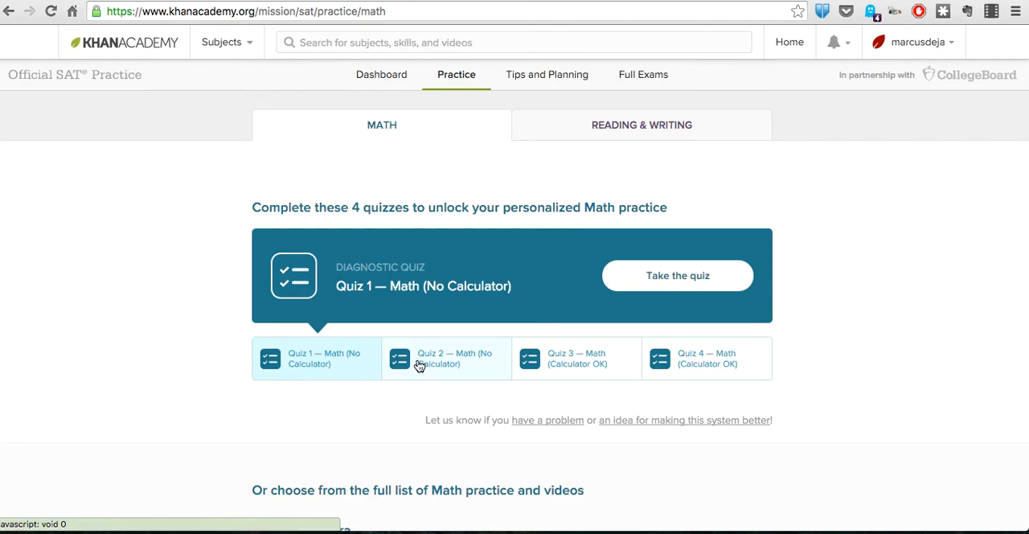
mouse_move(393, 368)
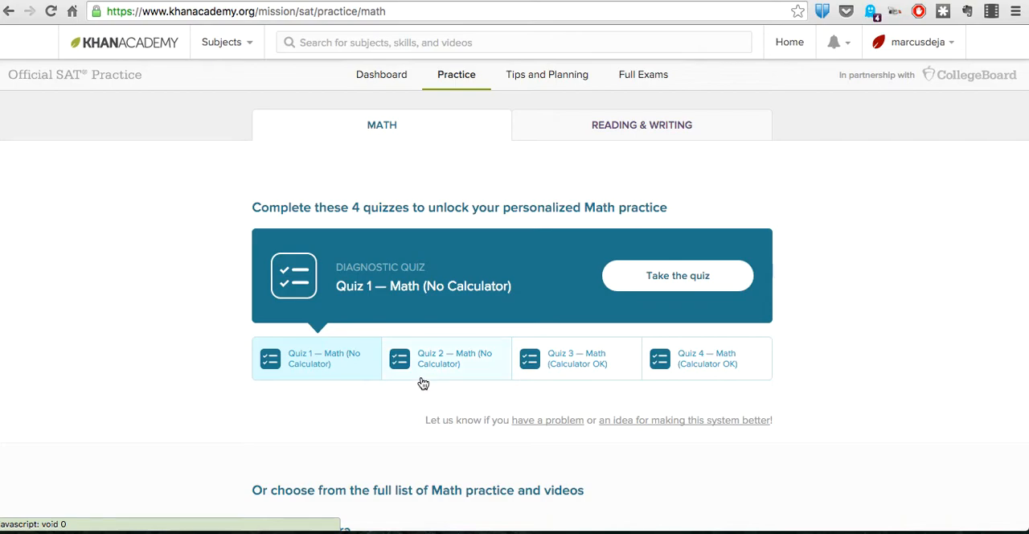
mouse_move(409, 375)
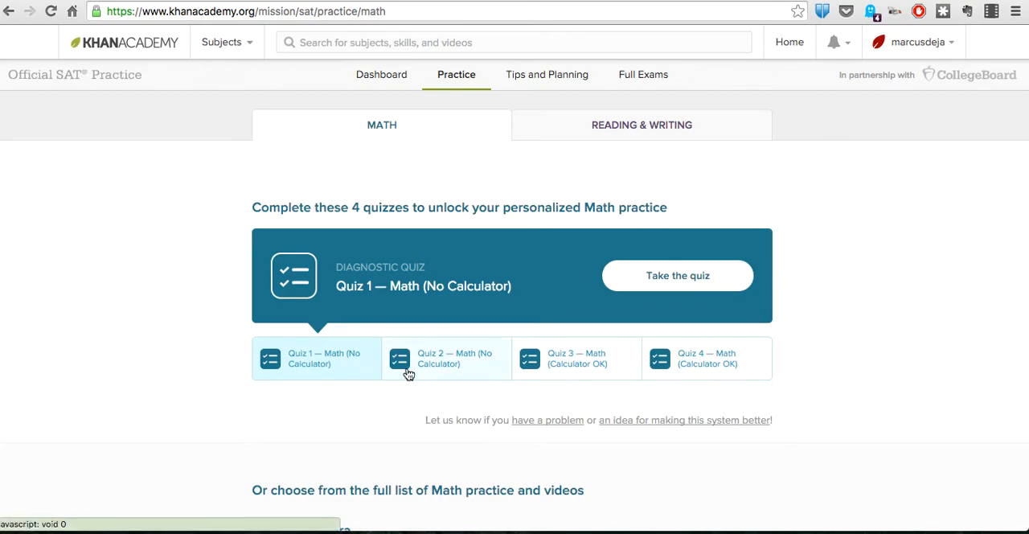
mouse_move(467, 374)
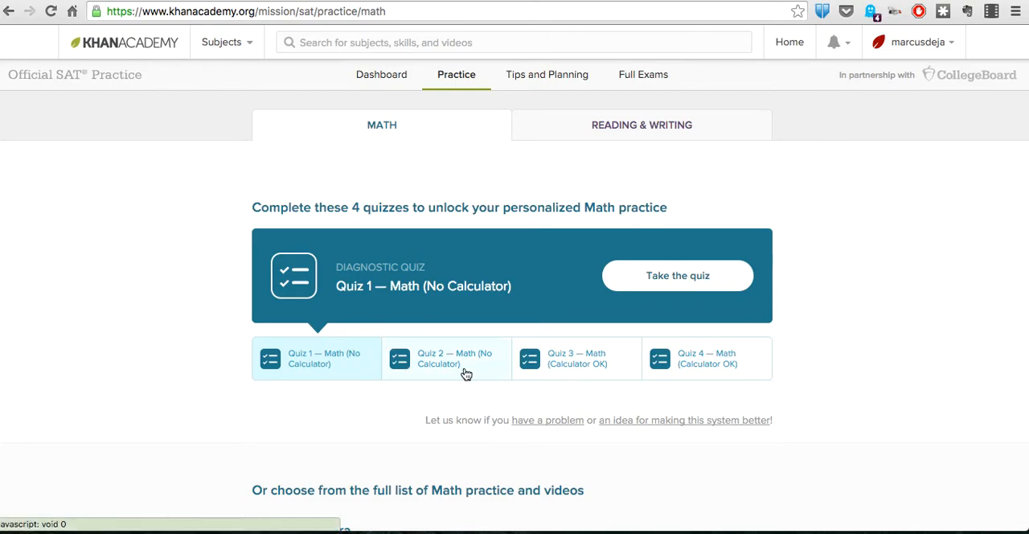
mouse_move(677, 375)
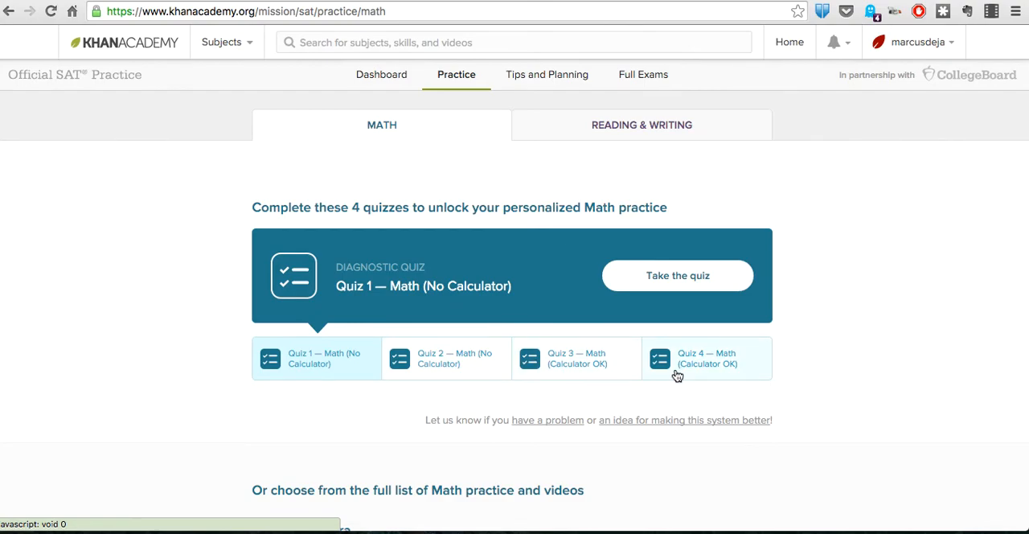